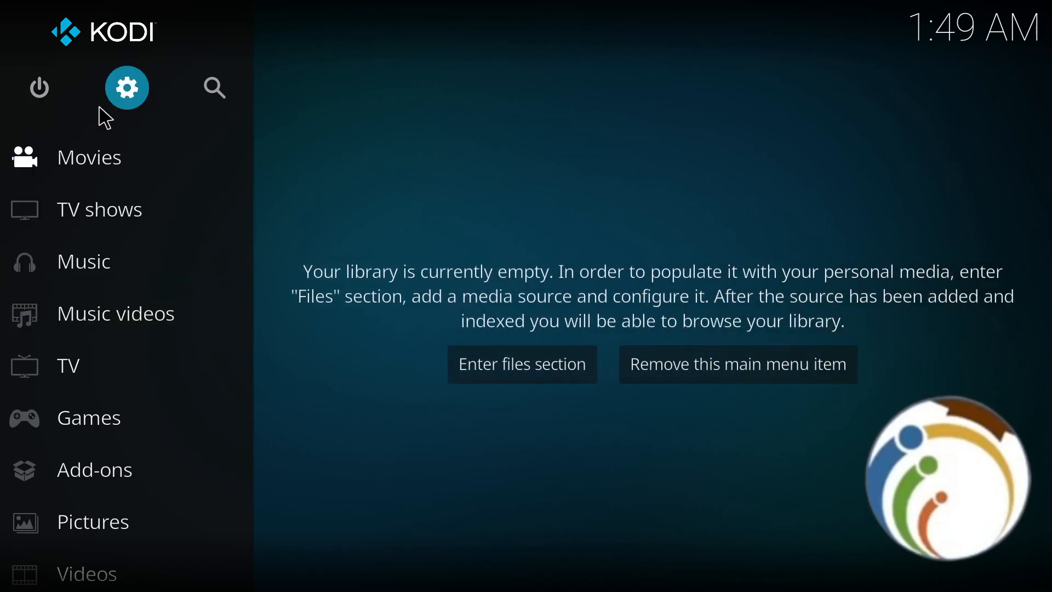
- Go from the Kodi home menu to the System settings screen via the gear icon
click(126, 87)
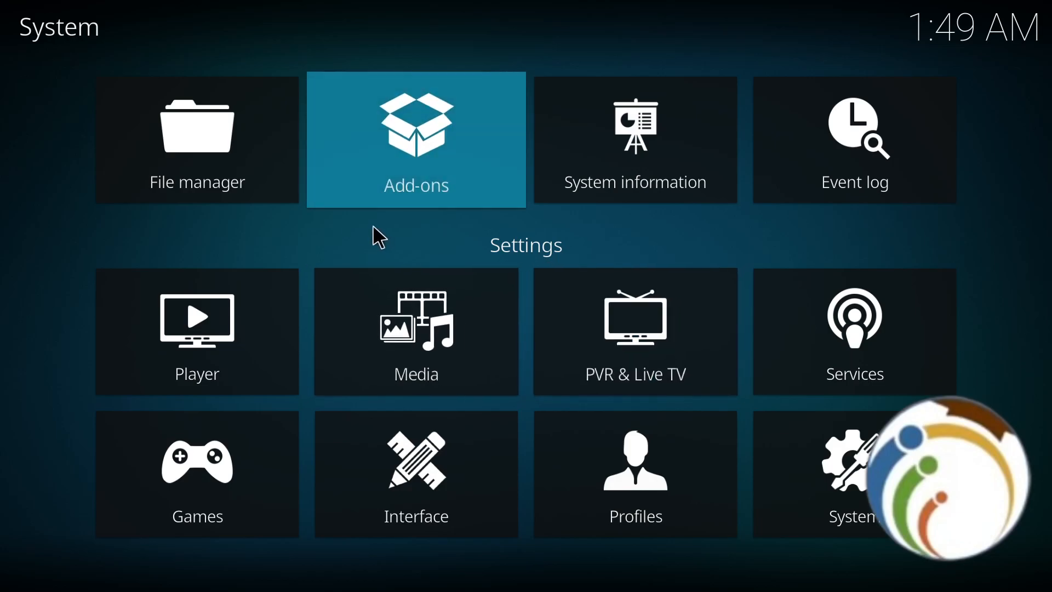
- Review File manager sources, return to System, and open the Player Videos settings page
click(196, 140)
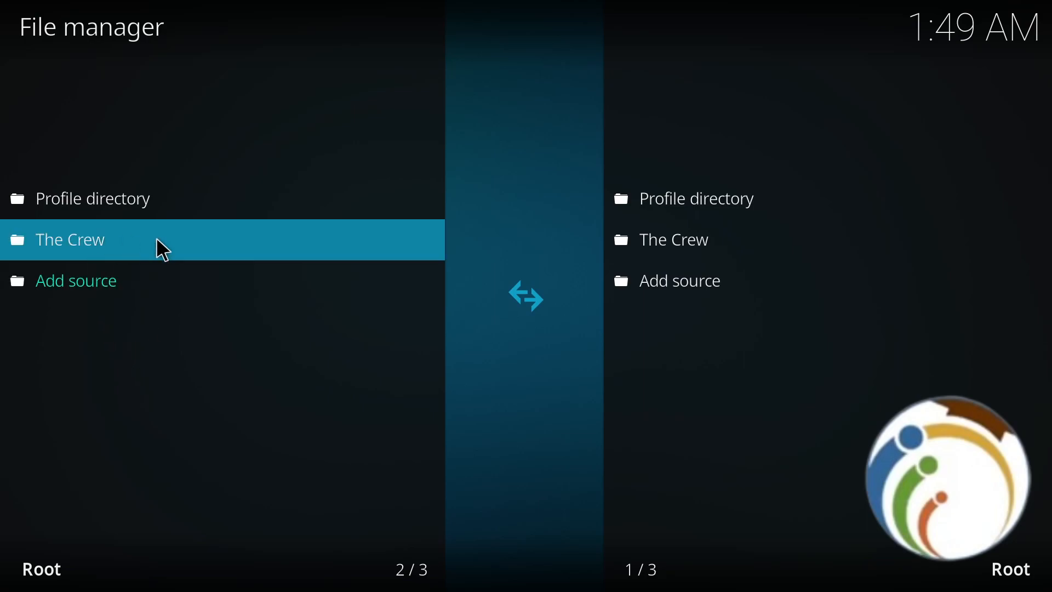
mouse_move(77, 280)
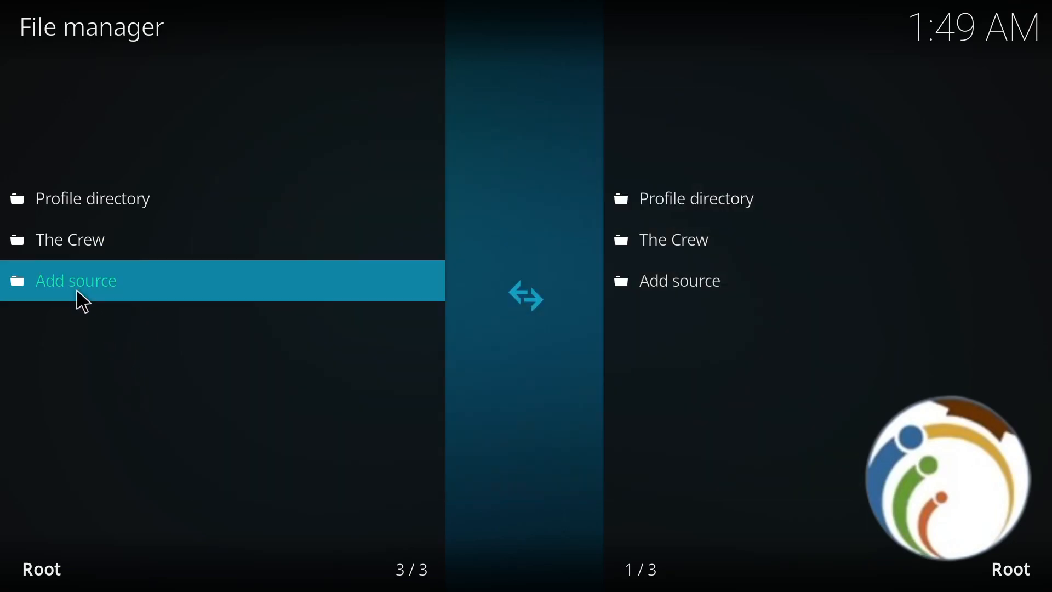
click(76, 281)
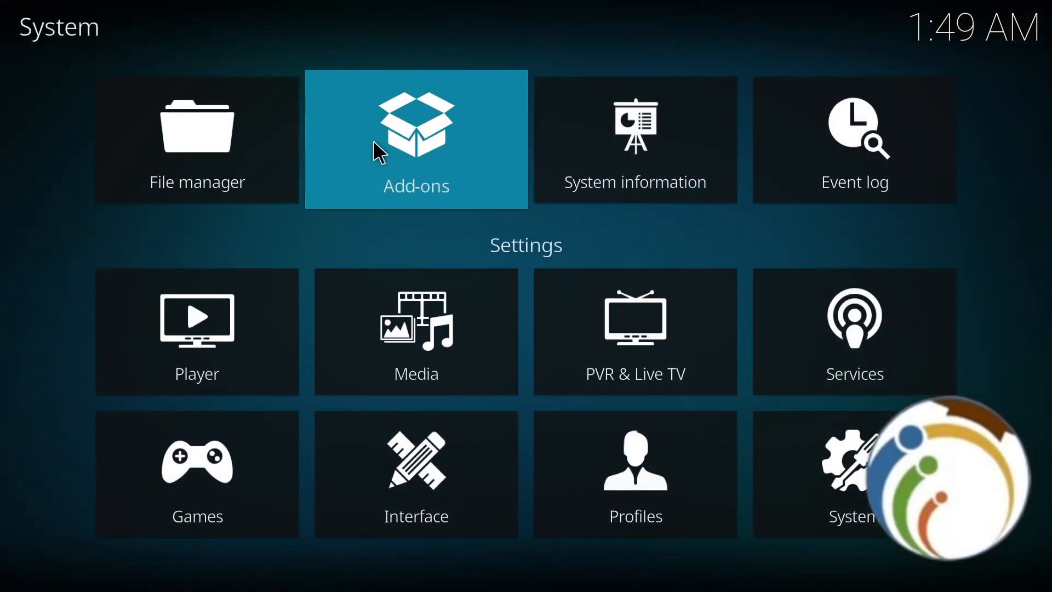
click(415, 140)
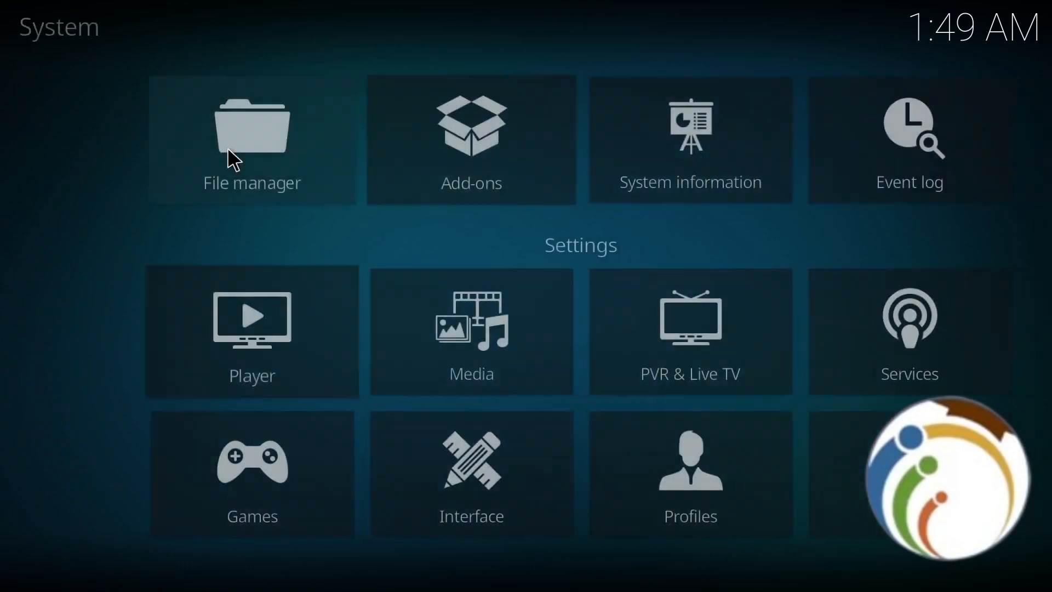
click(252, 332)
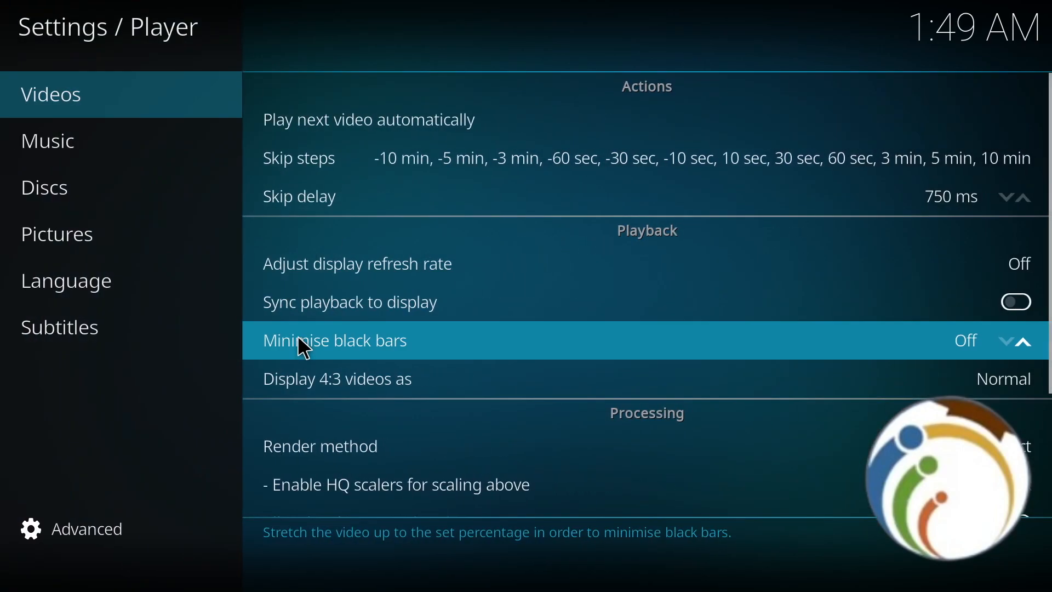